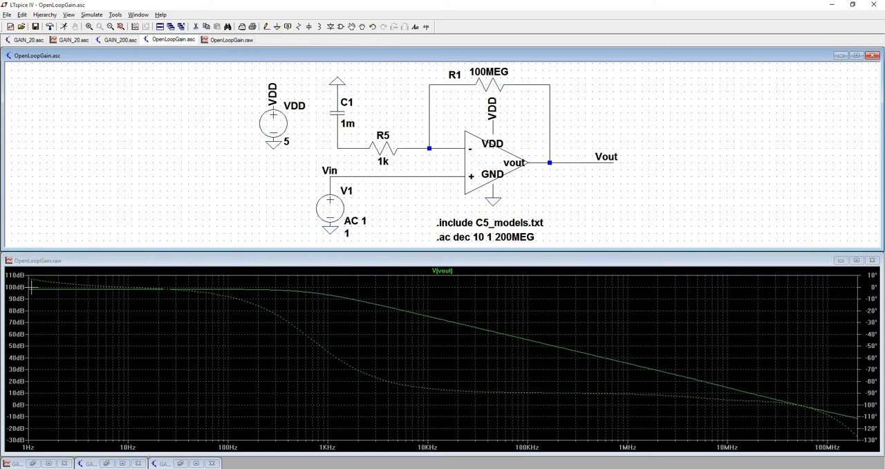
mouse_move(137, 293)
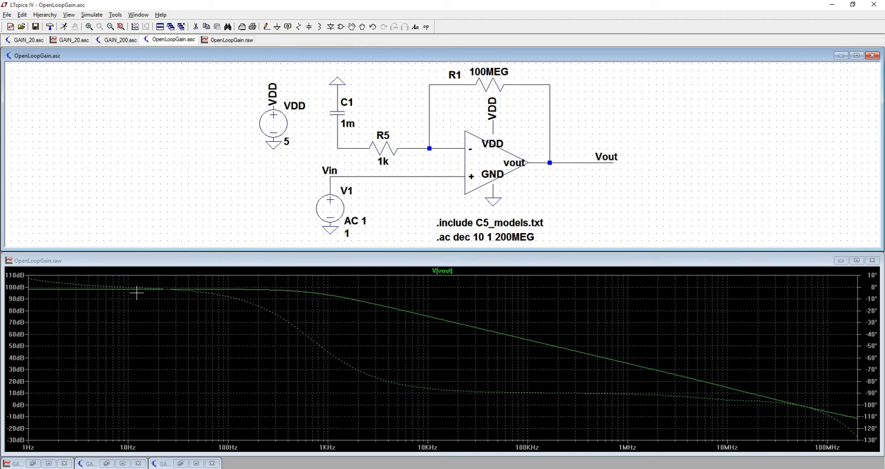
mouse_move(330, 298)
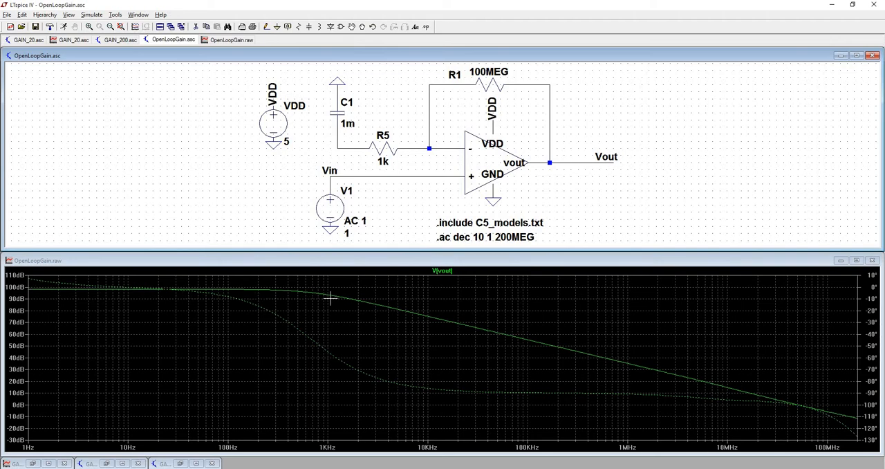
mouse_move(320, 296)
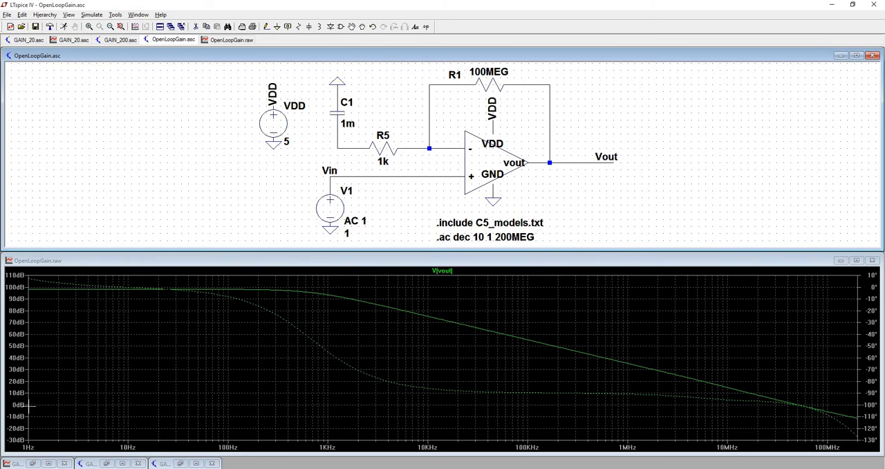
mouse_move(406, 409)
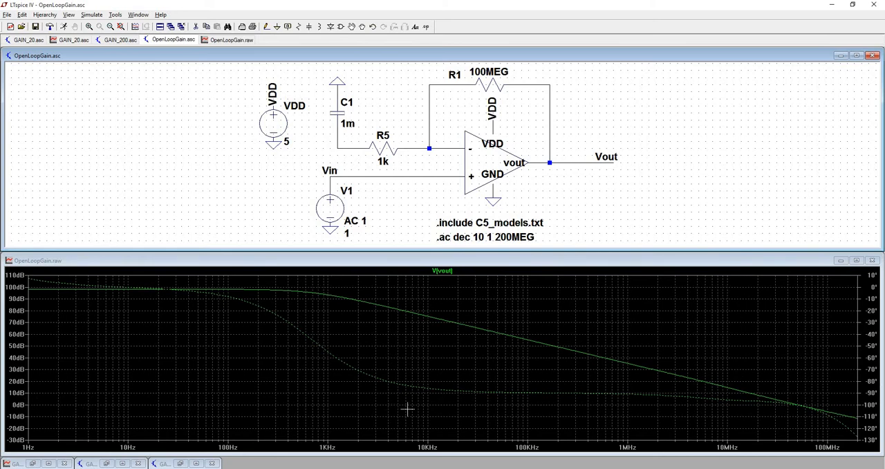
mouse_move(794, 406)
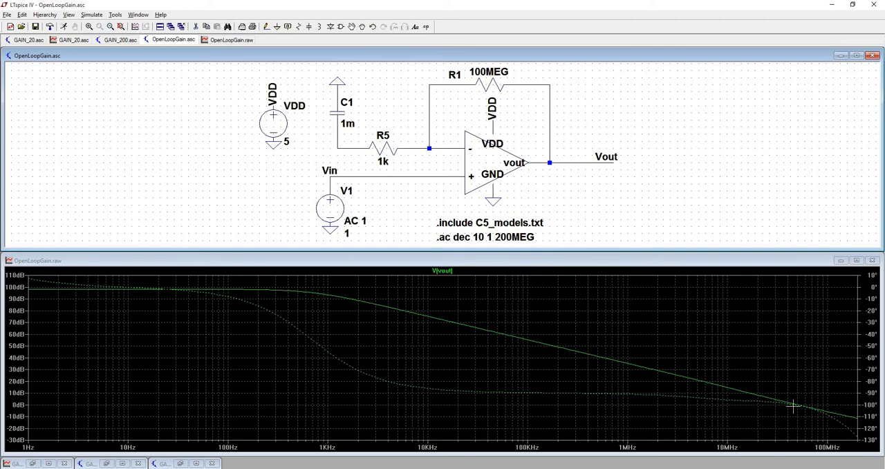
mouse_move(795, 406)
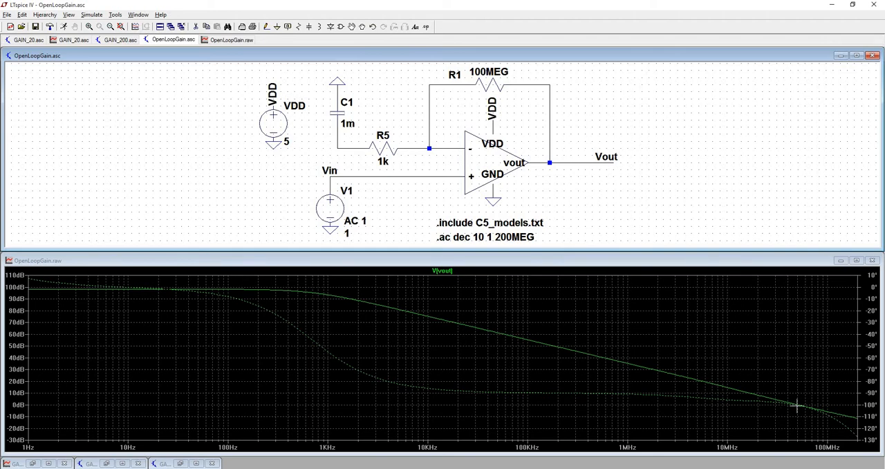
mouse_move(793, 416)
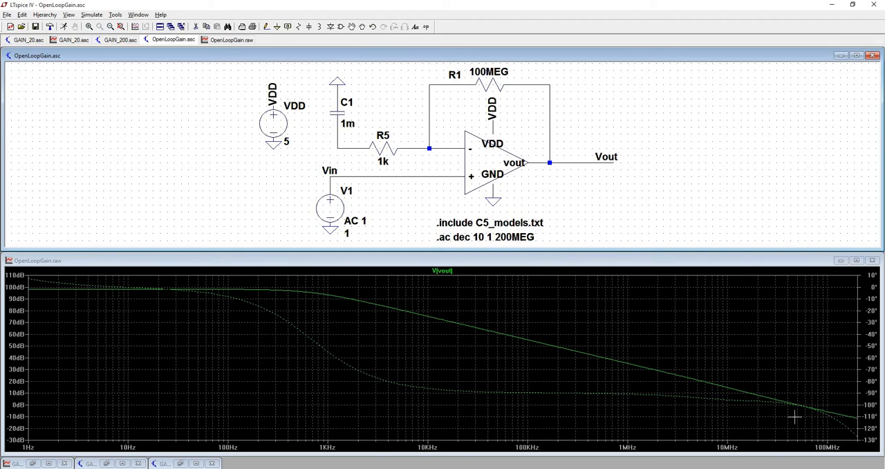
mouse_move(722, 360)
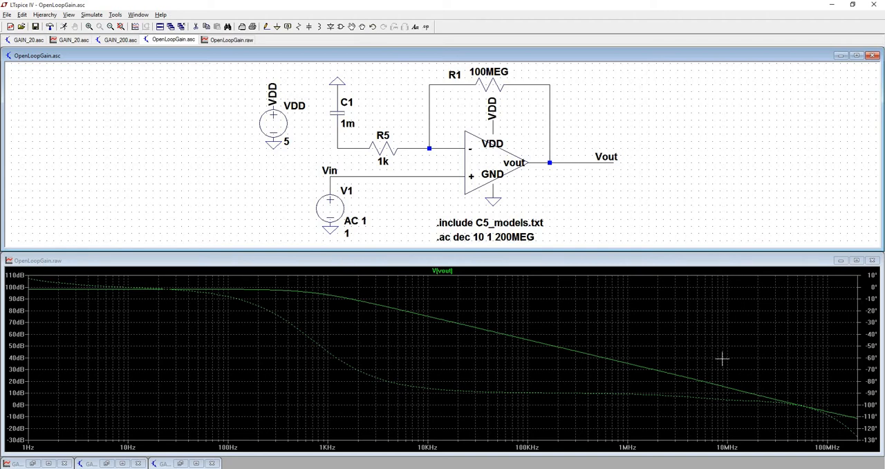
mouse_move(666, 333)
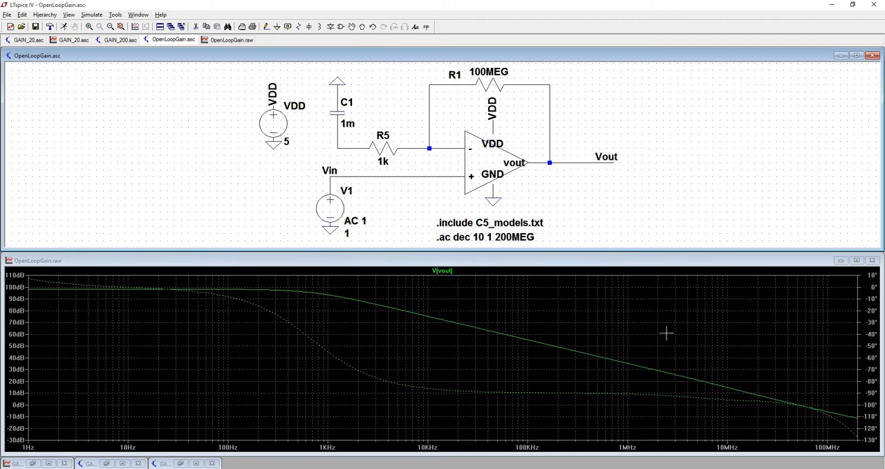
mouse_move(481, 368)
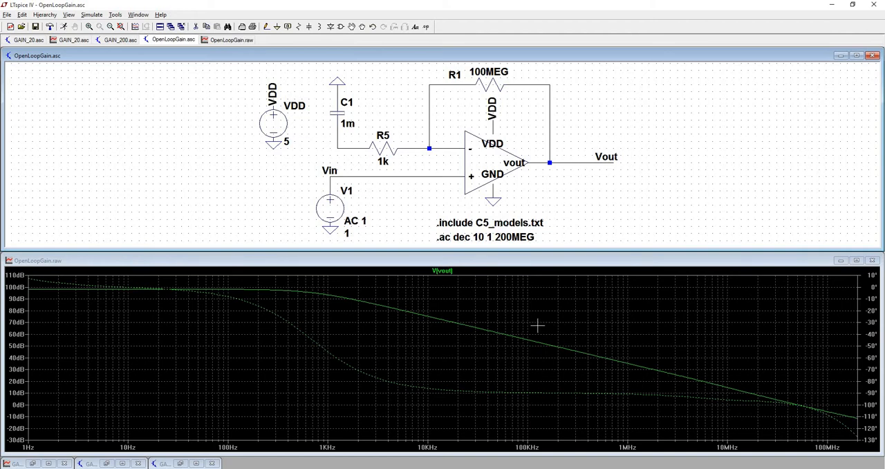
mouse_move(534, 325)
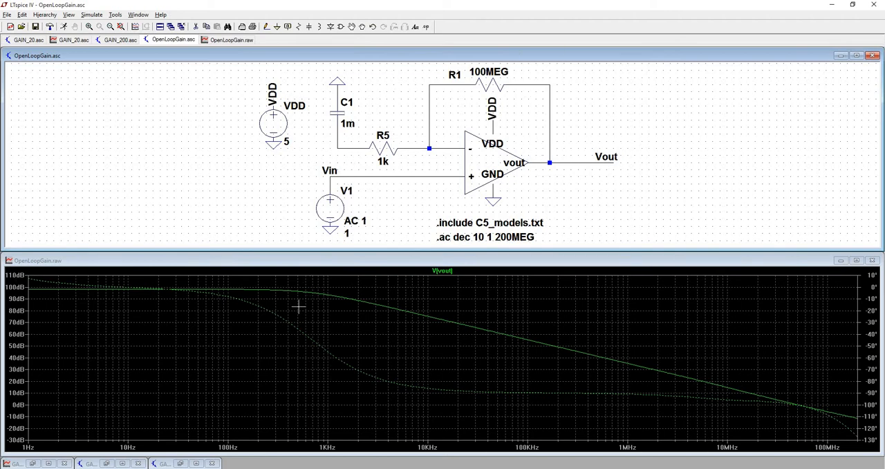
mouse_move(324, 297)
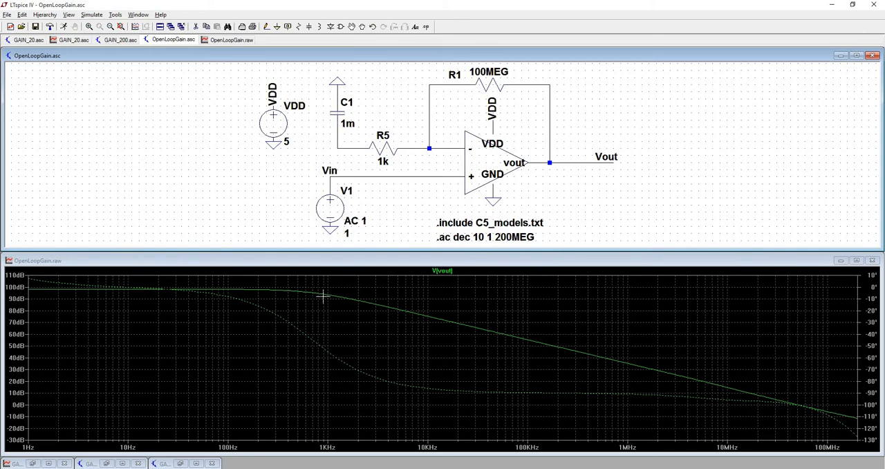
mouse_move(324, 293)
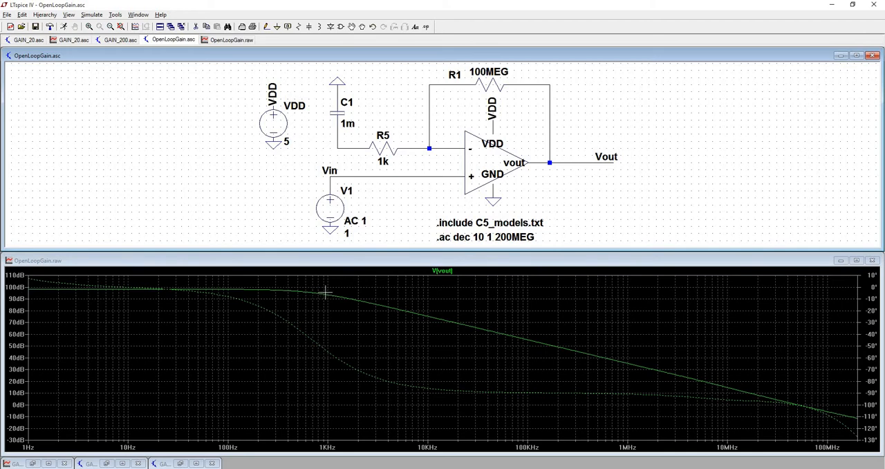
mouse_move(354, 298)
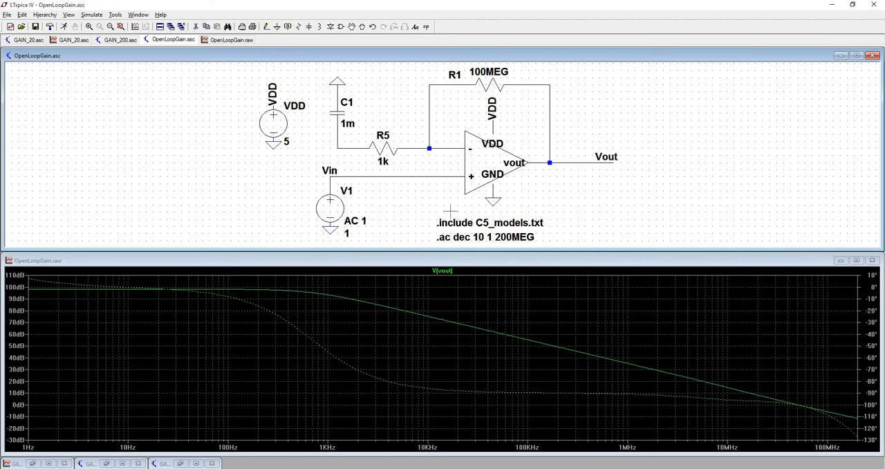
mouse_move(574, 318)
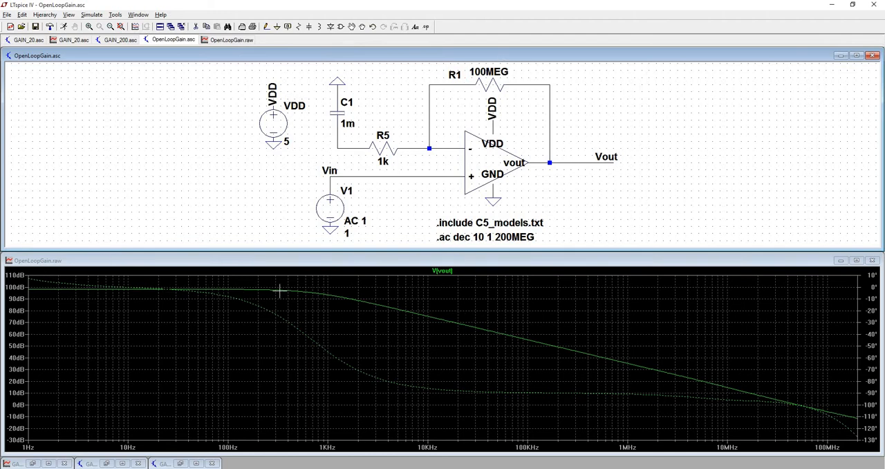
mouse_move(169, 293)
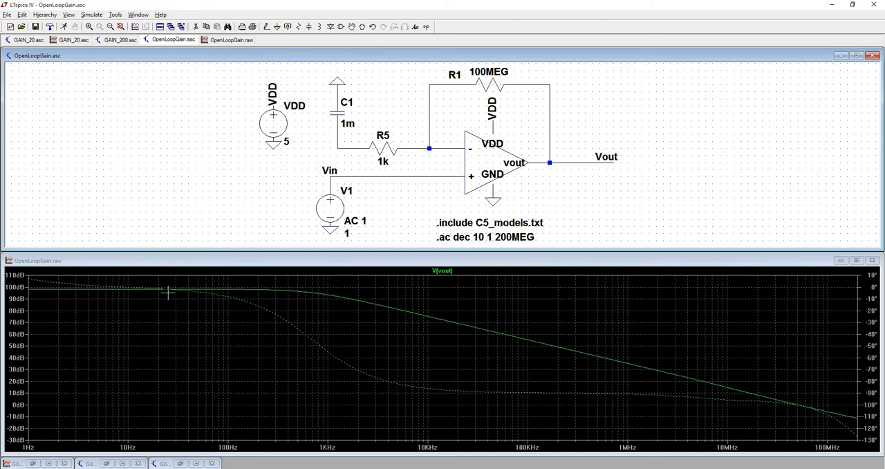
mouse_move(226, 439)
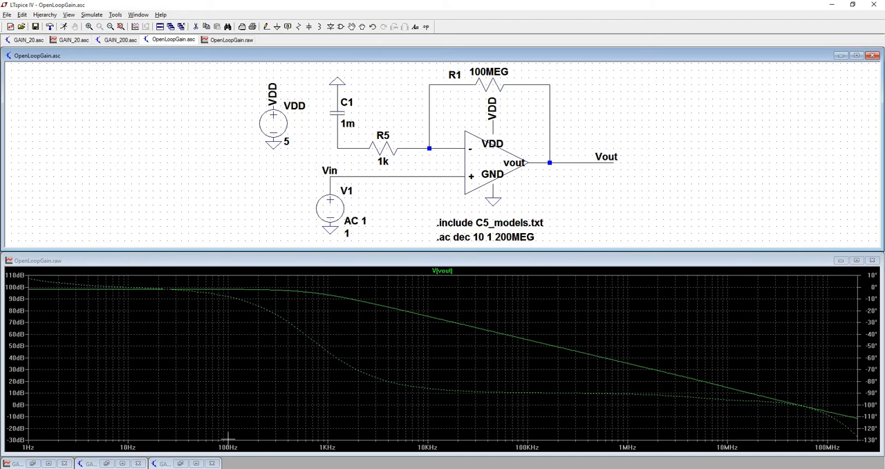
mouse_move(325, 442)
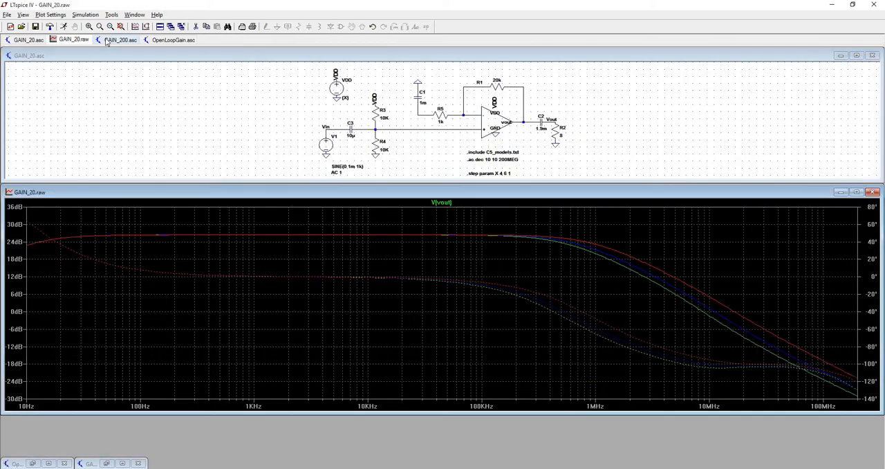
Tile the GAIN_20 and GAIN_200 schematics with their AC plots and dismiss the cursor readout
click(119, 40)
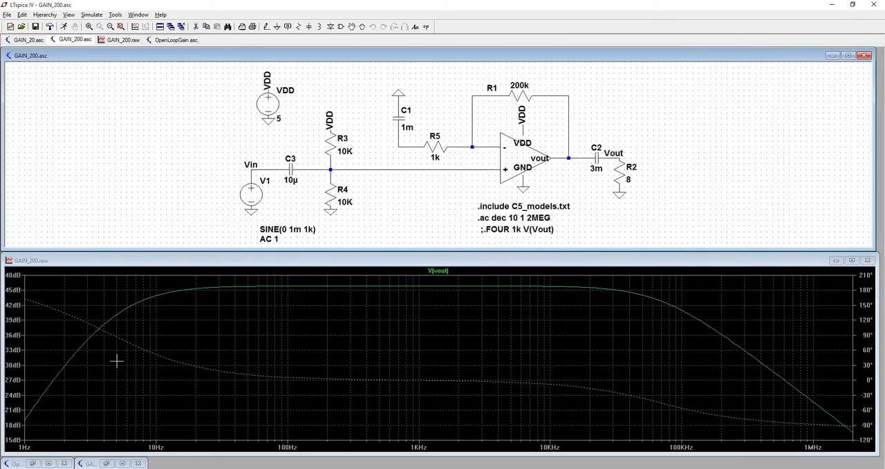
mouse_move(190, 287)
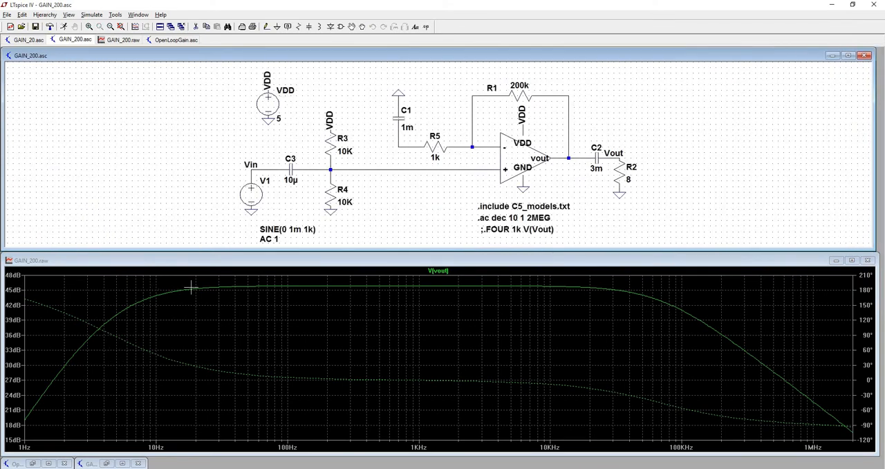
mouse_move(200, 284)
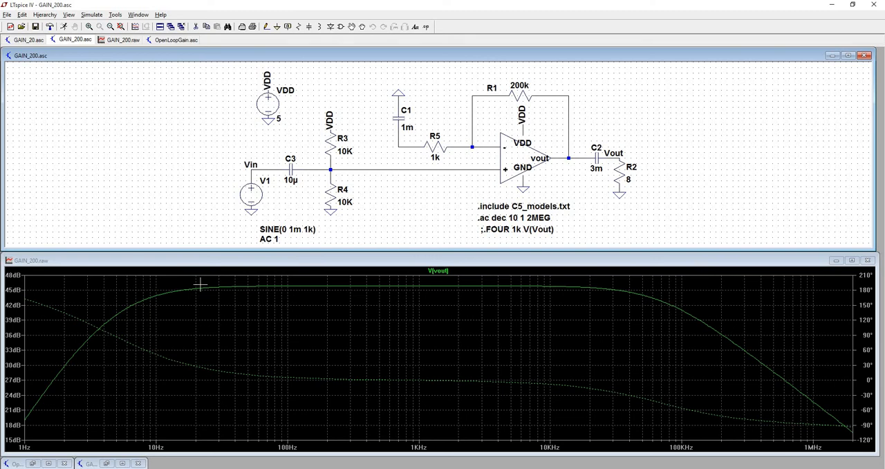
mouse_move(537, 432)
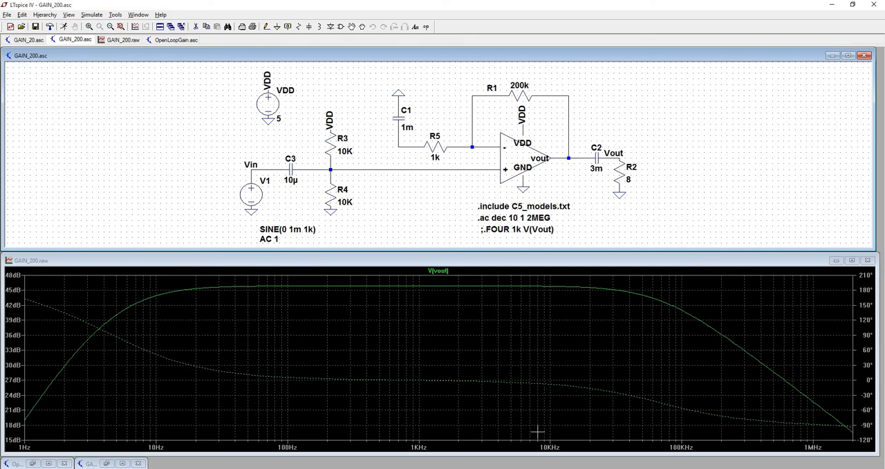
mouse_move(594, 284)
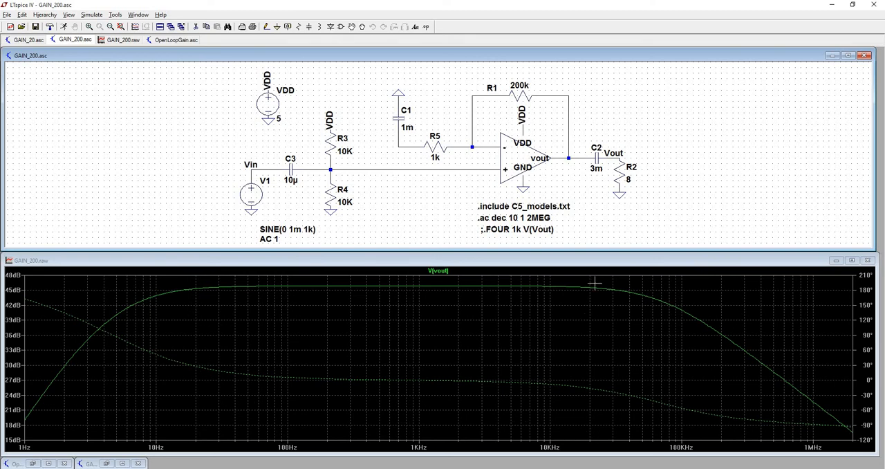
mouse_move(591, 287)
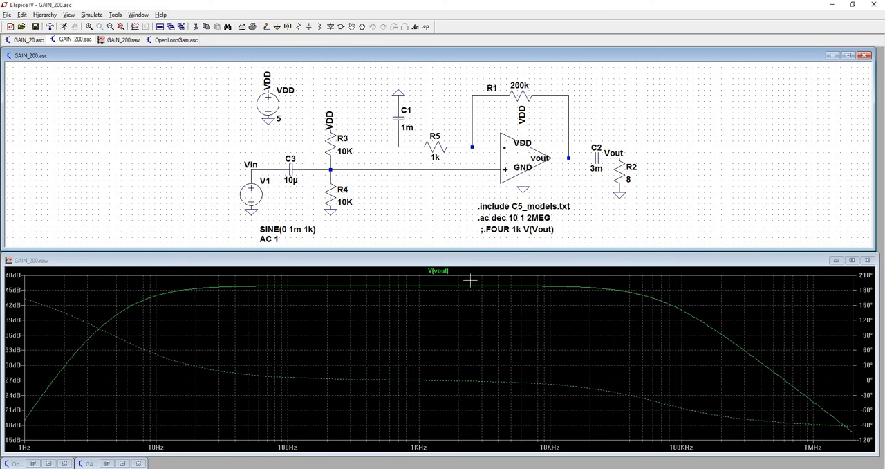
mouse_move(569, 311)
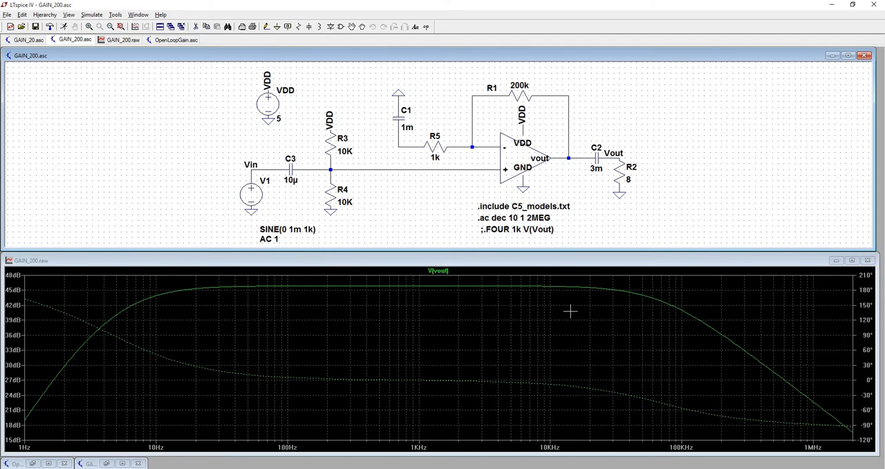
mouse_move(573, 316)
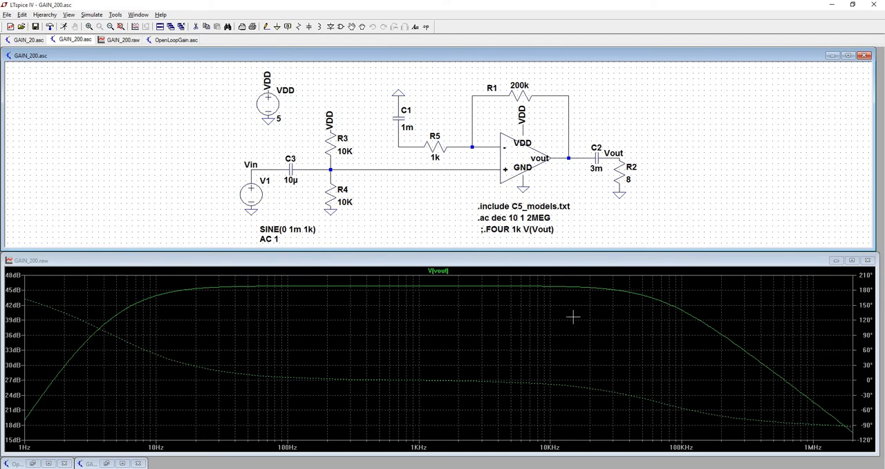
mouse_move(564, 338)
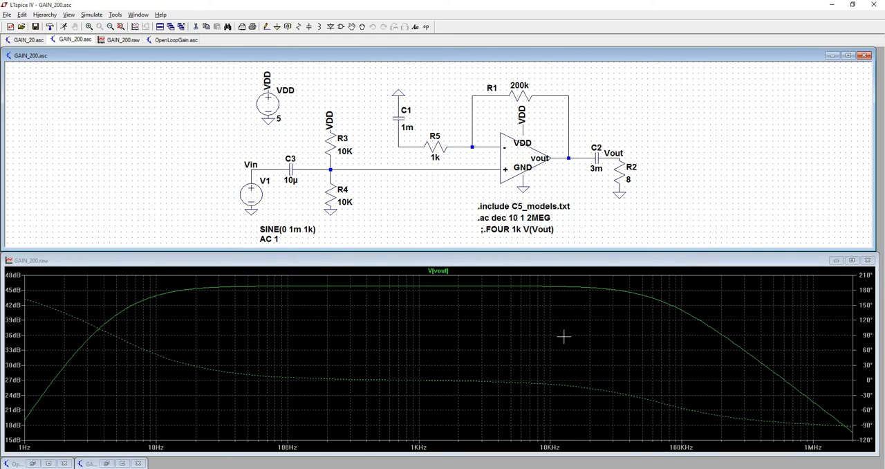
mouse_move(398, 315)
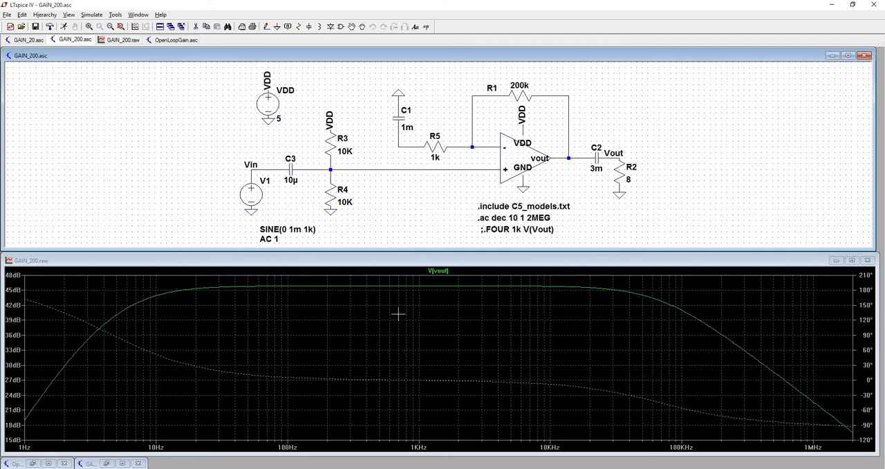
mouse_move(47, 378)
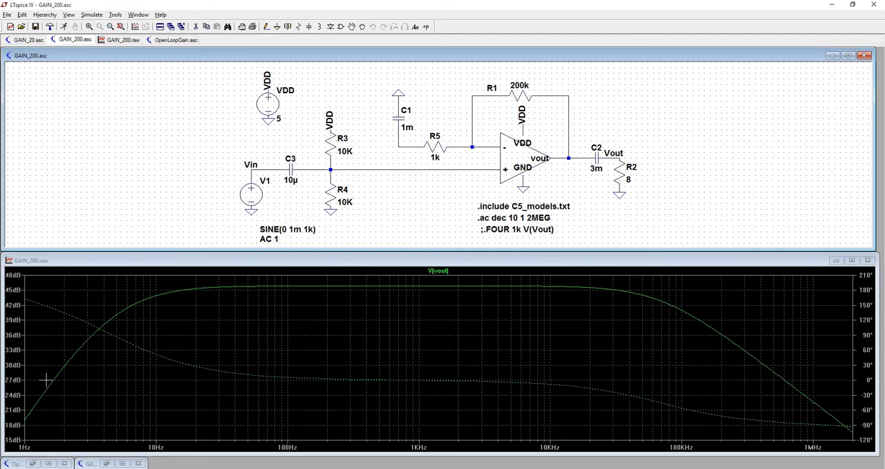
mouse_move(82, 385)
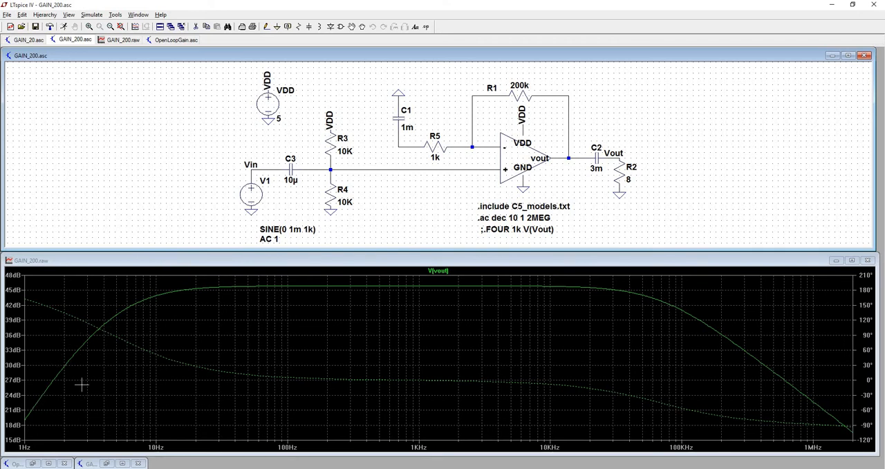
mouse_move(105, 347)
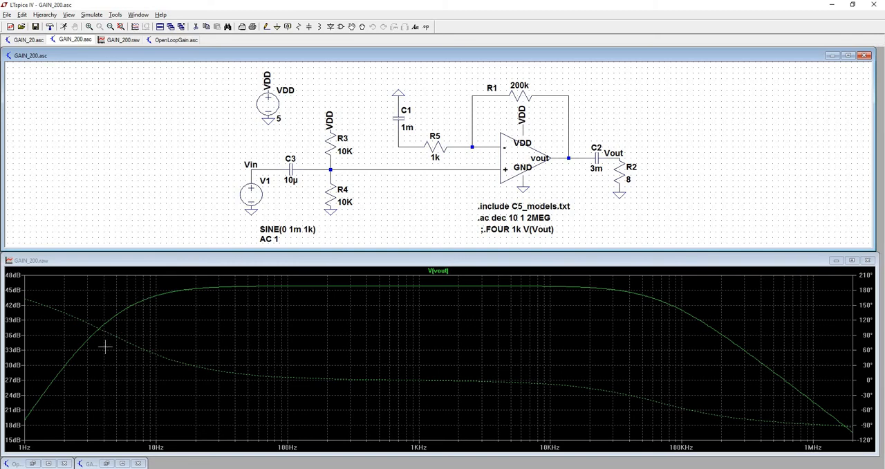
mouse_move(108, 374)
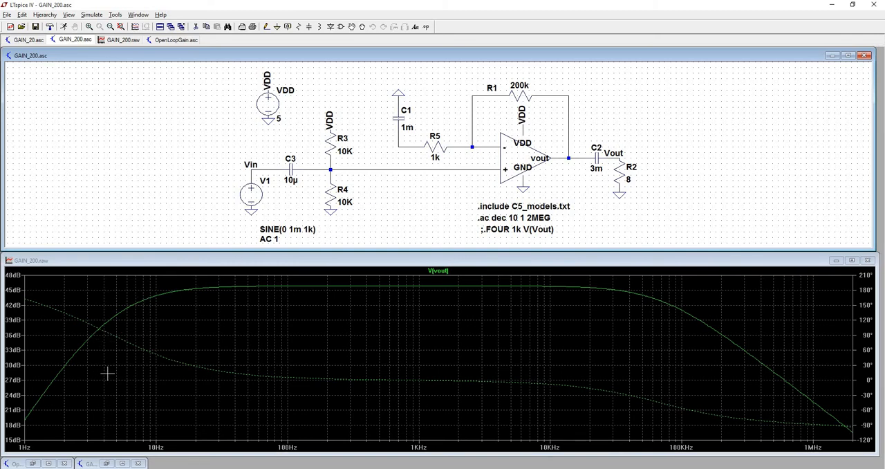
mouse_move(134, 312)
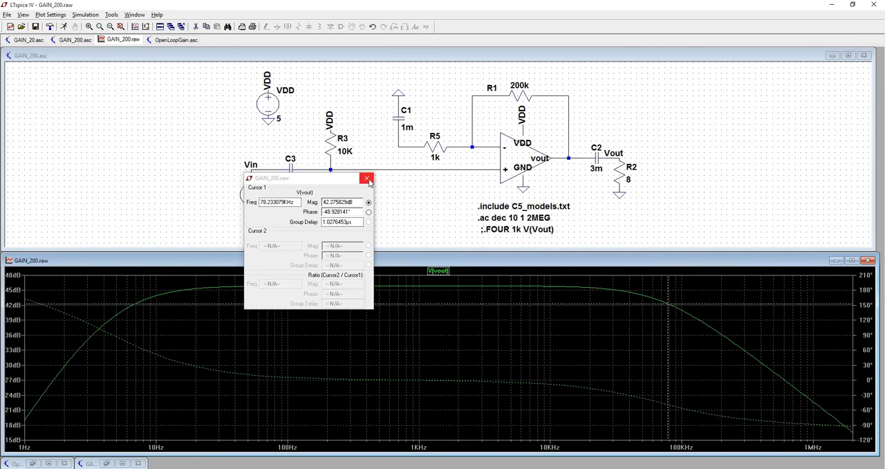
click(366, 179)
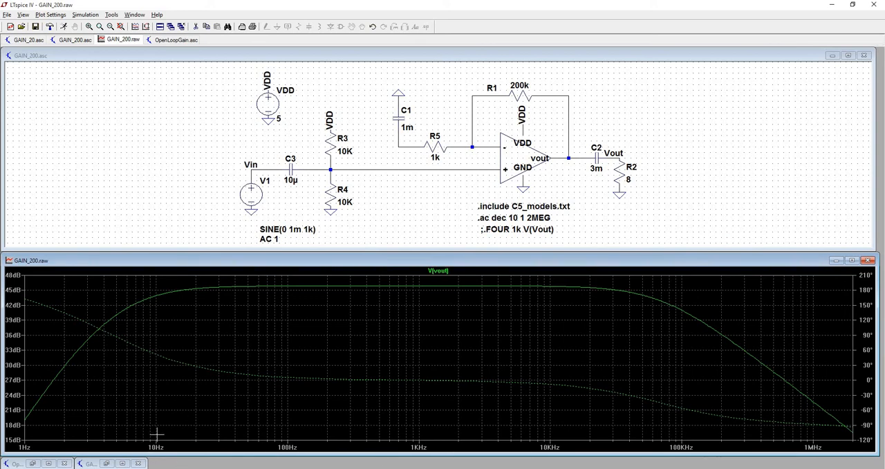
mouse_move(655, 420)
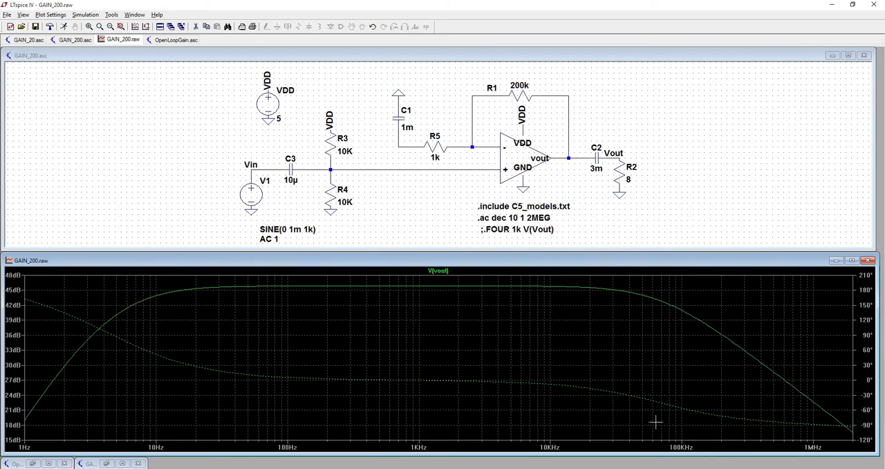
mouse_move(72, 273)
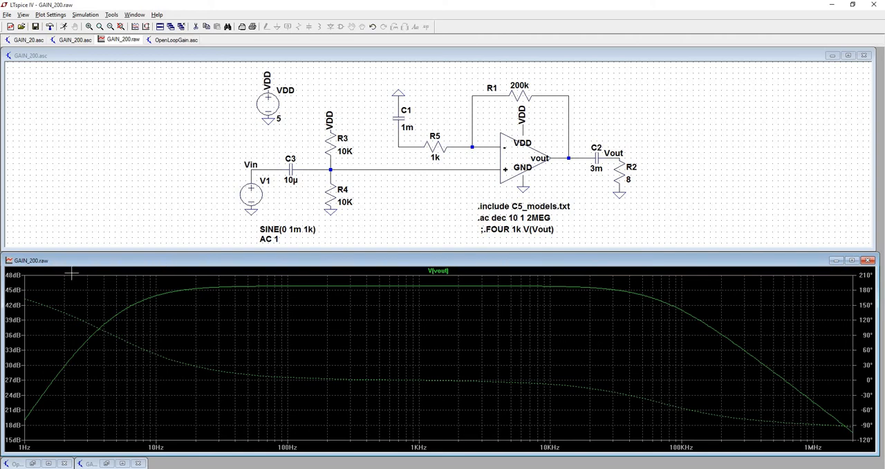
mouse_move(257, 284)
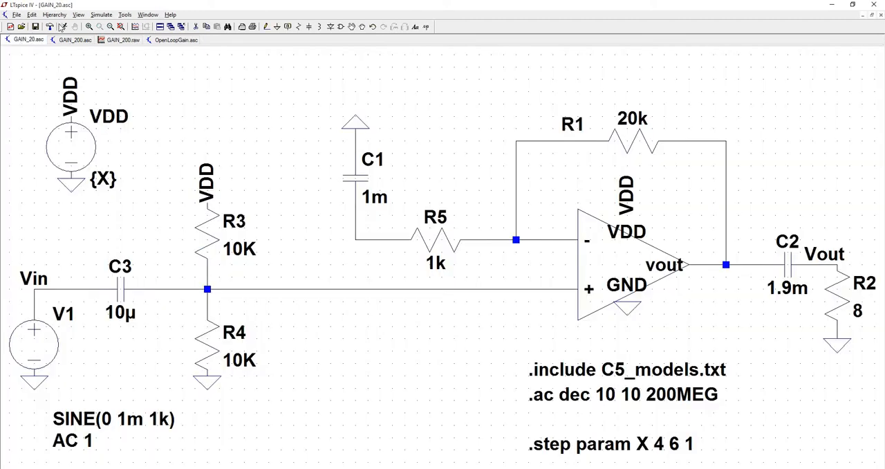
mouse_move(224, 262)
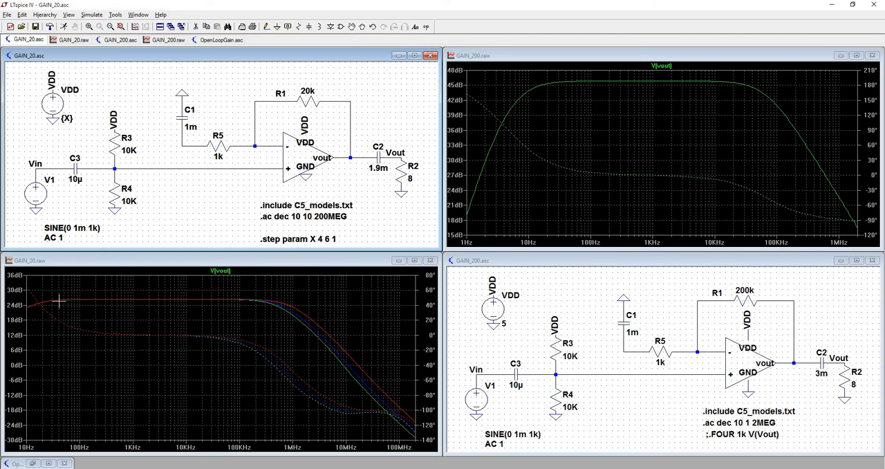
mouse_move(69, 298)
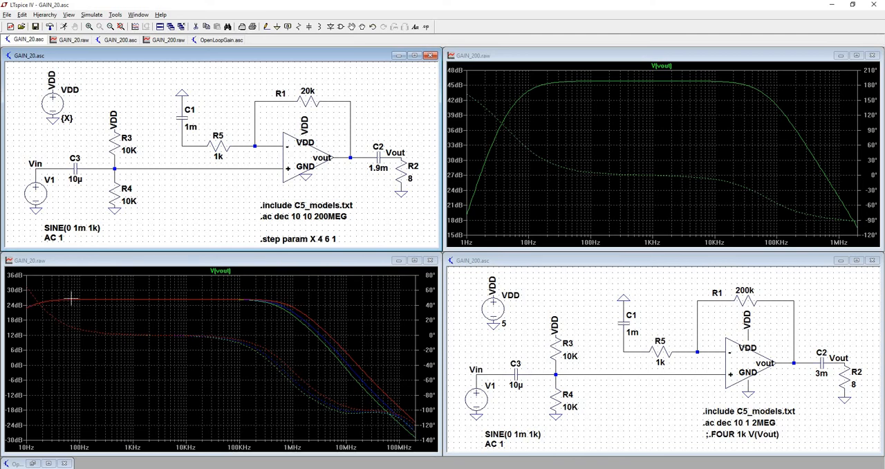
mouse_move(102, 305)
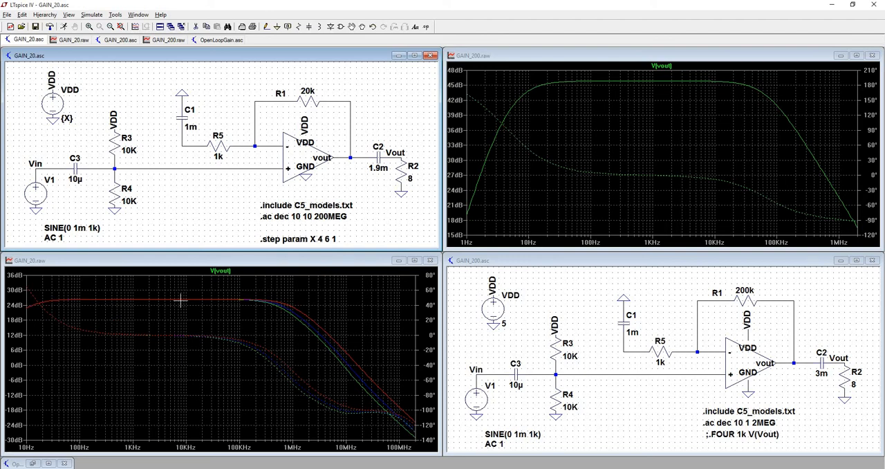
mouse_move(177, 300)
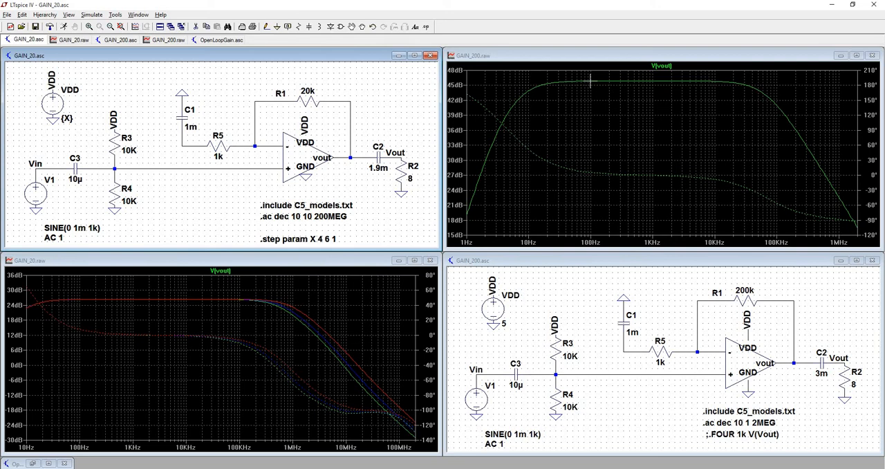
mouse_move(416, 116)
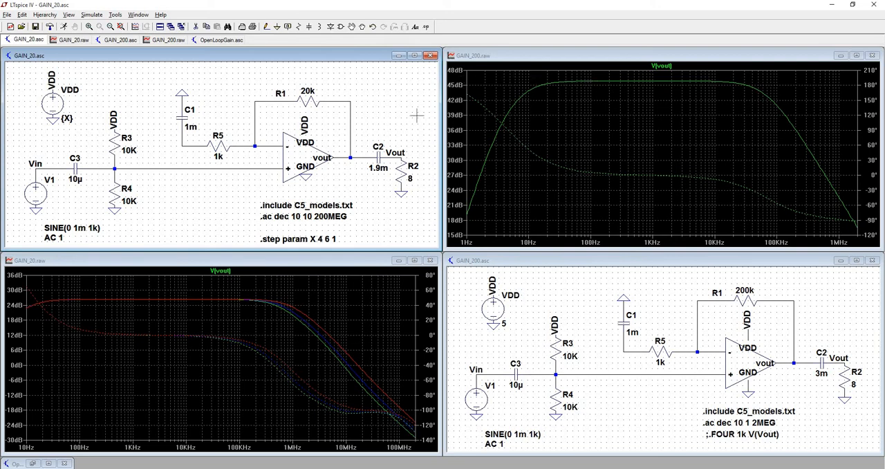
mouse_move(417, 115)
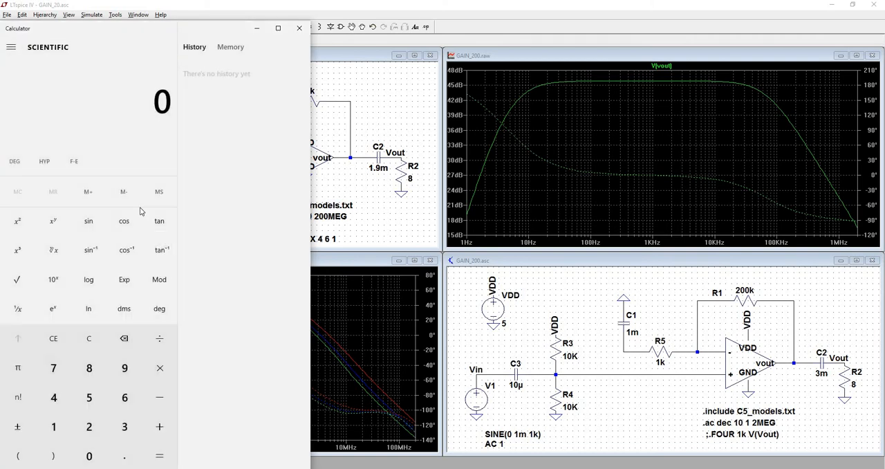
Compute 10^(45/20) ≈ 177.83 as the linear gain for 45 dB, then close Calculator
click(88, 425)
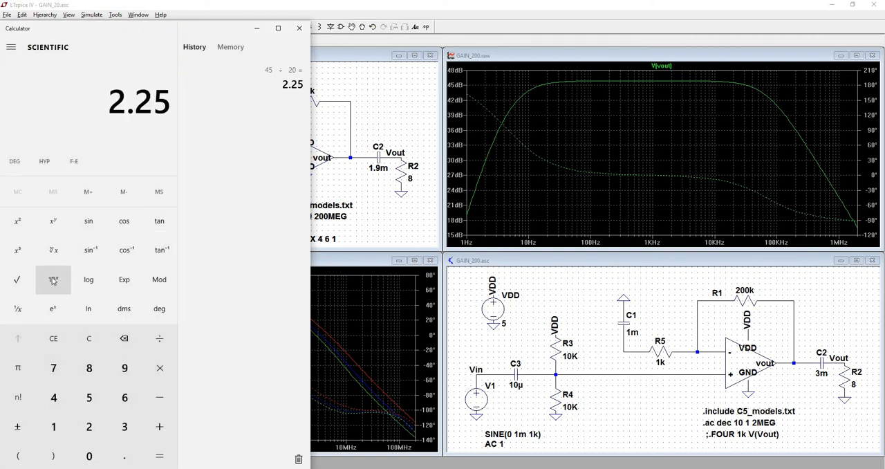
click(53, 279)
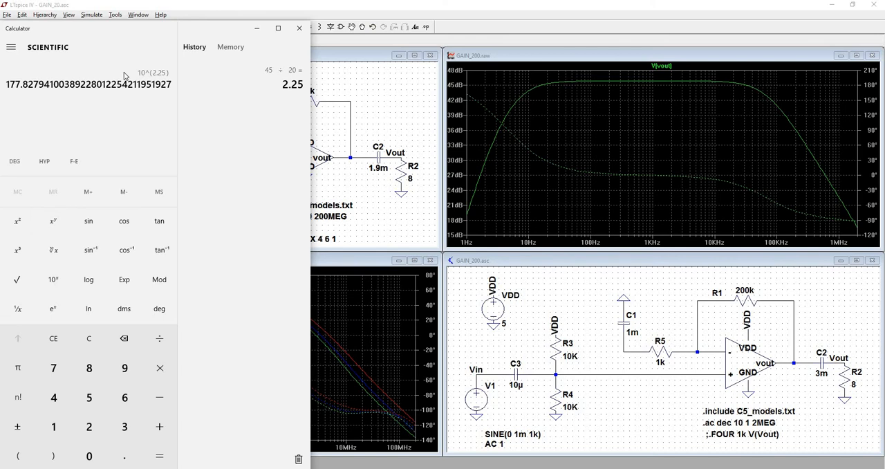
click(298, 28)
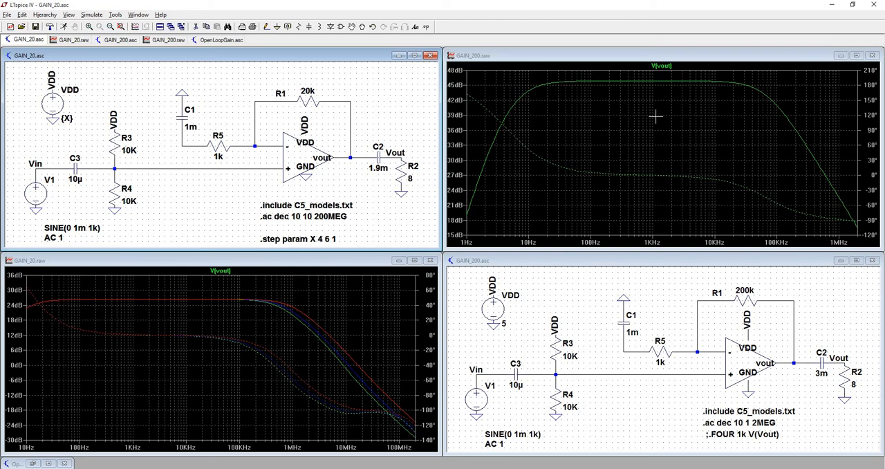
mouse_move(222, 330)
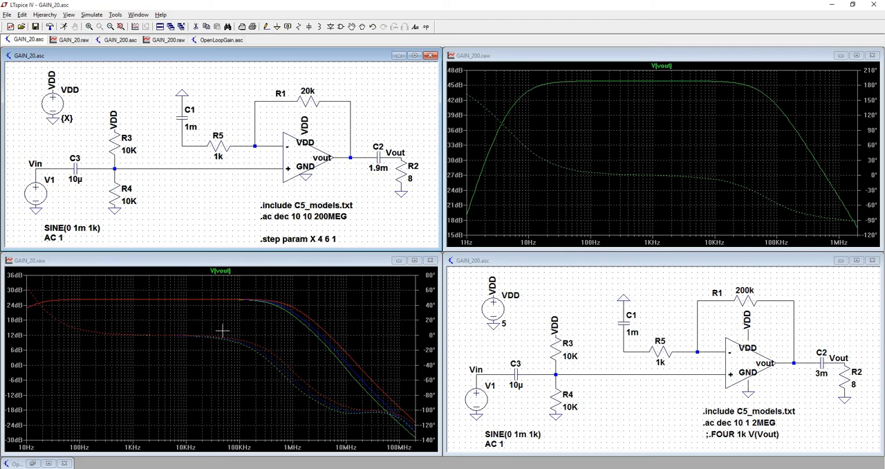
mouse_move(121, 313)
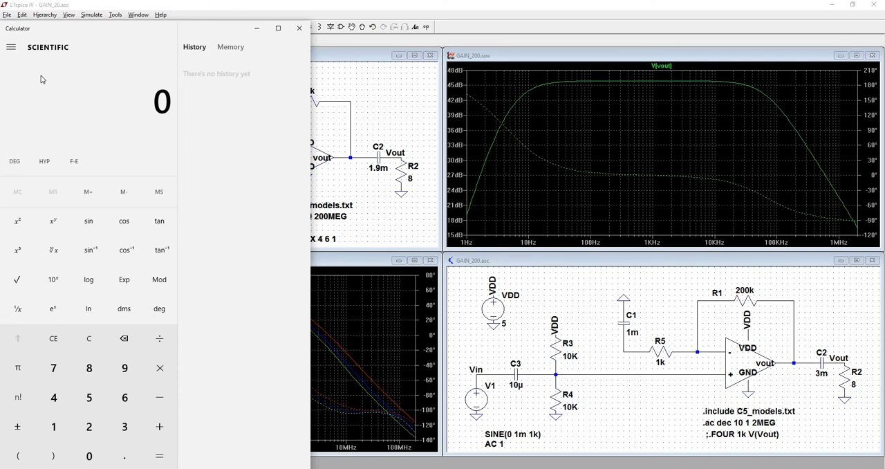
Compute 10^(24/20) ≈ 15.85 as the linear gain for 24 dB, then close Calculator
click(159, 457)
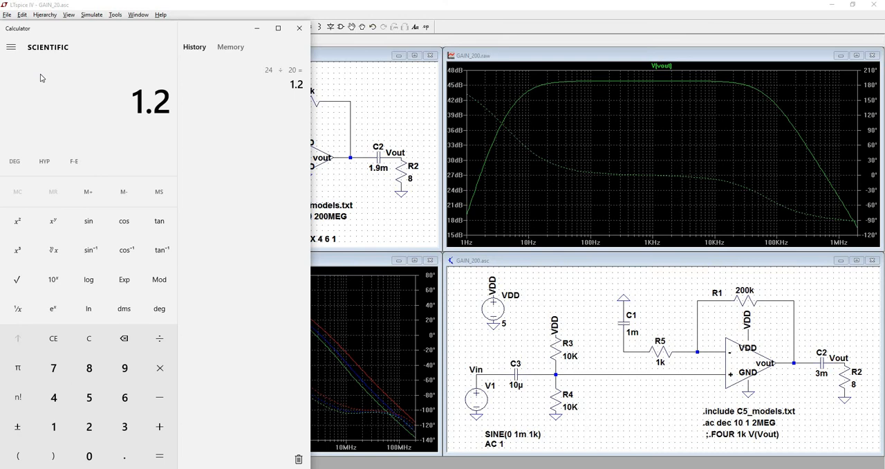
click(52, 279)
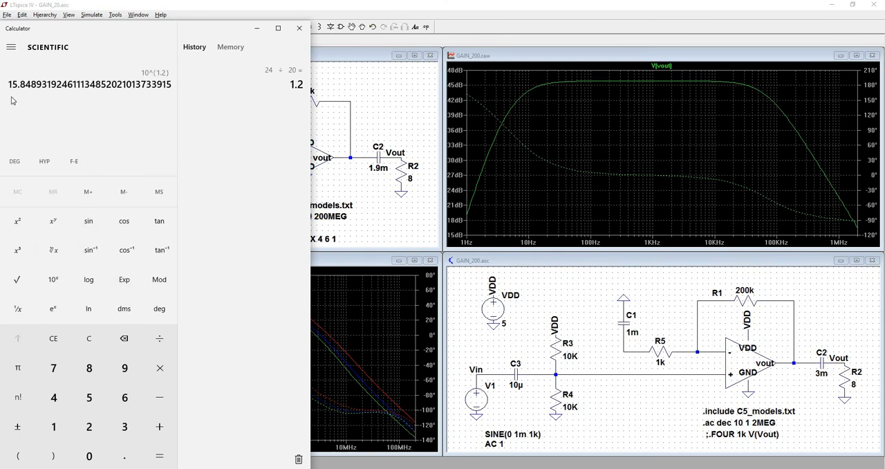
mouse_move(298, 28)
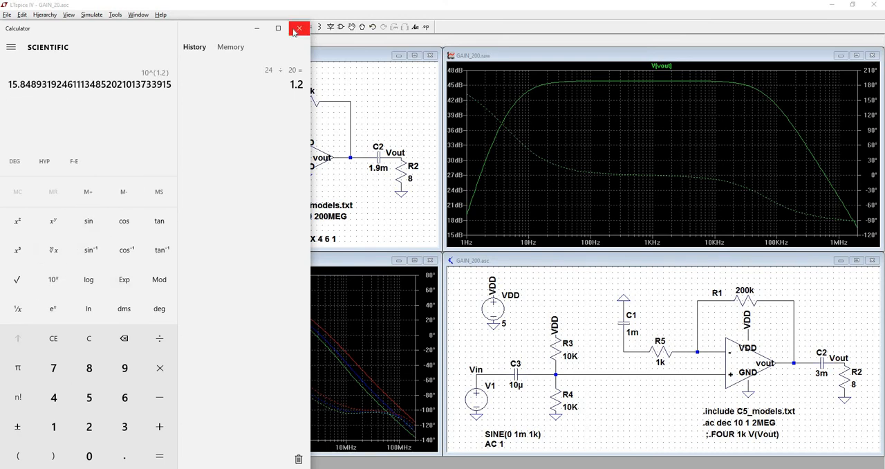
click(298, 28)
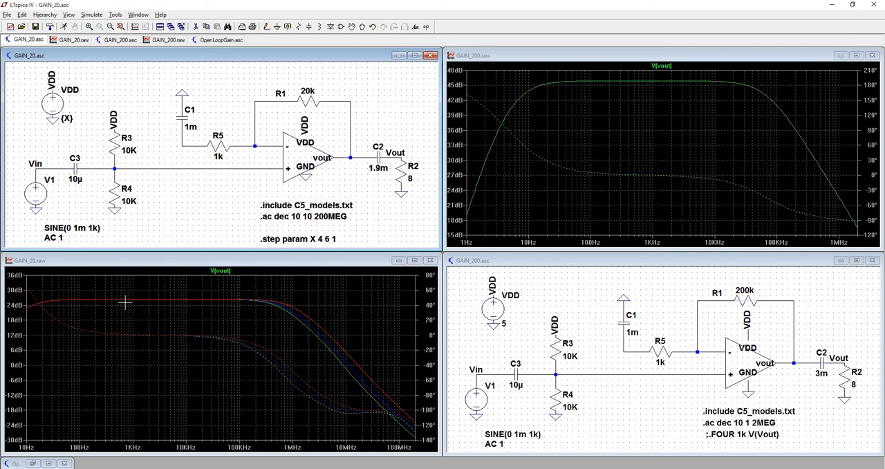
mouse_move(174, 285)
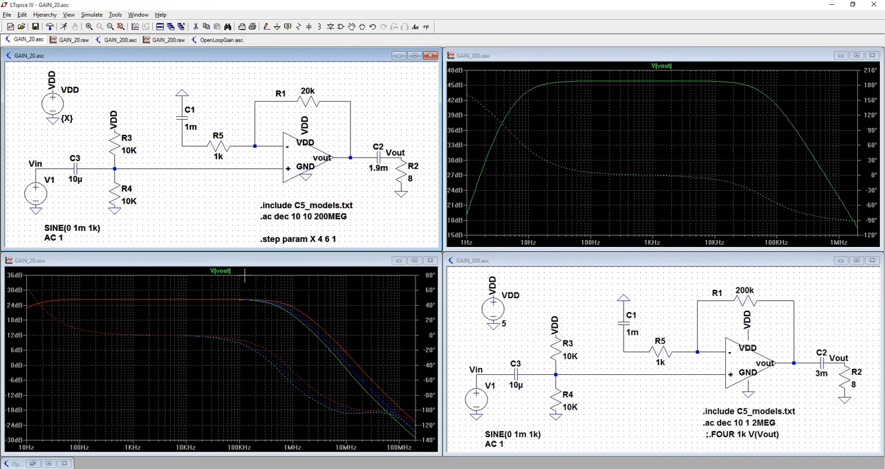
mouse_move(166, 333)
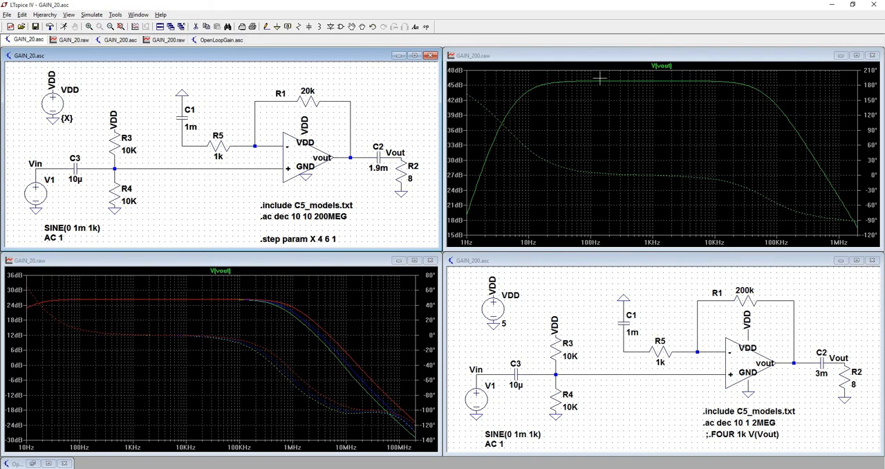
mouse_move(579, 86)
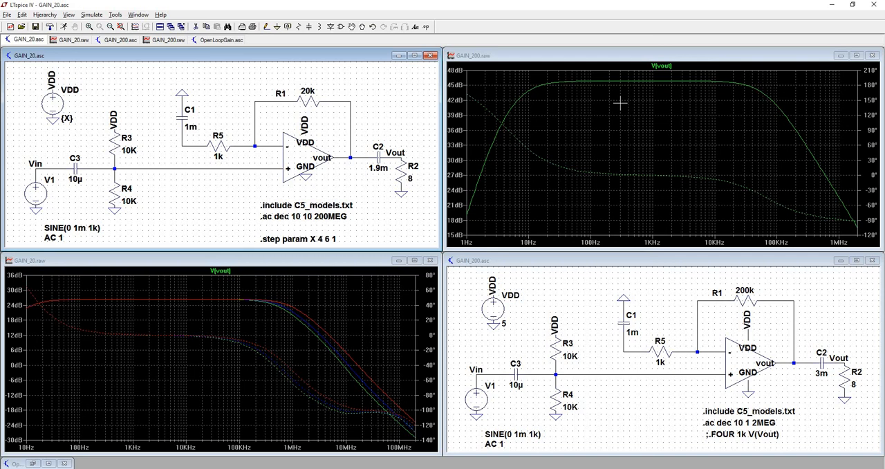
mouse_move(260, 220)
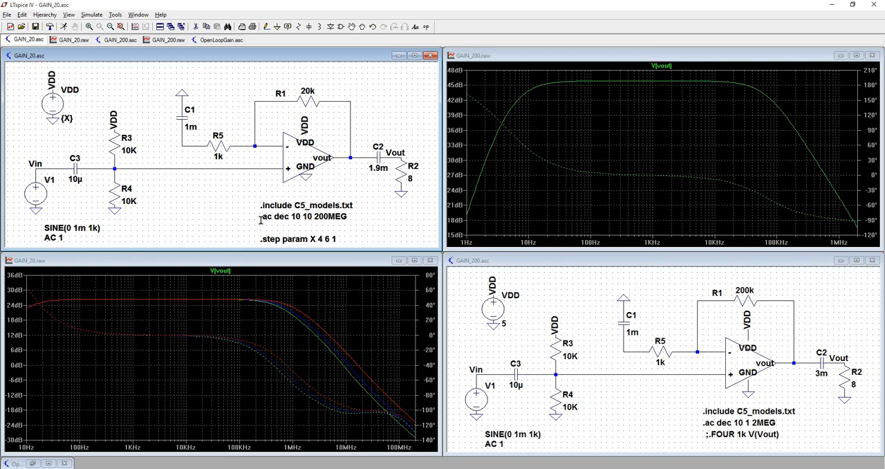
mouse_move(393, 329)
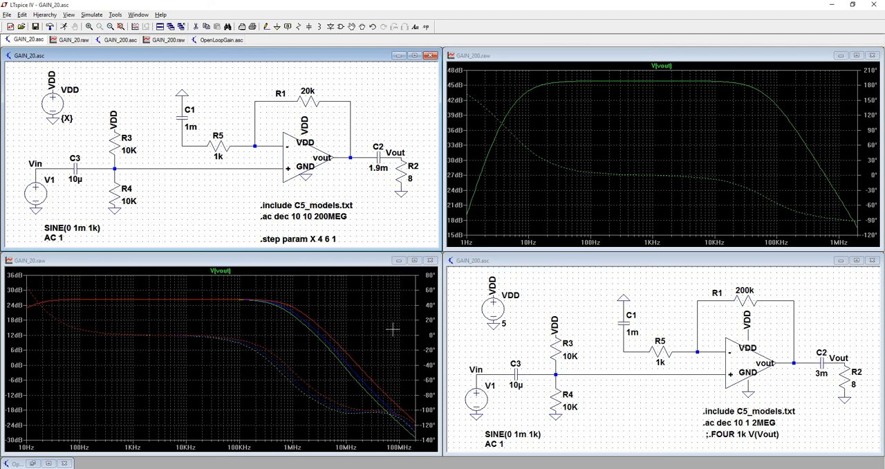